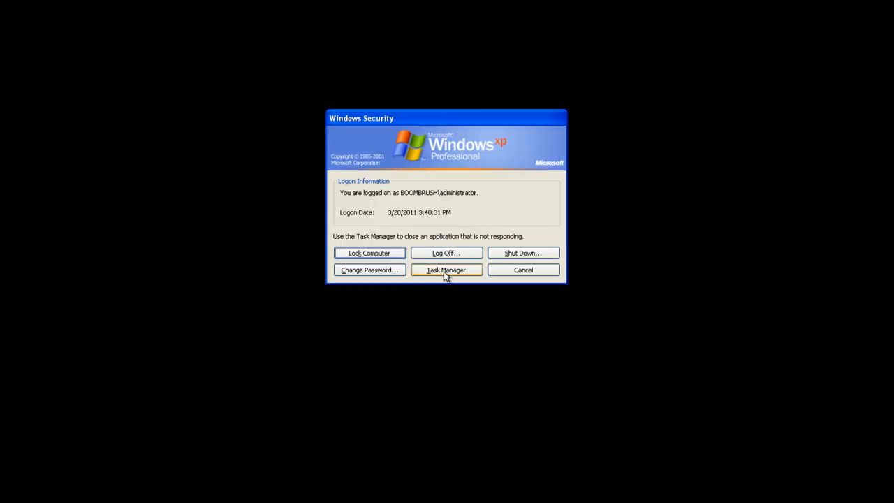
mouse_move(357, 289)
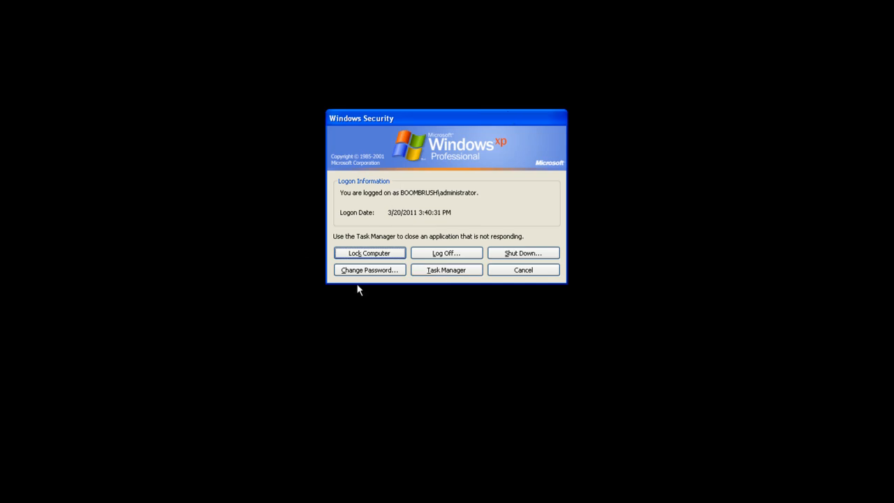
mouse_move(362, 301)
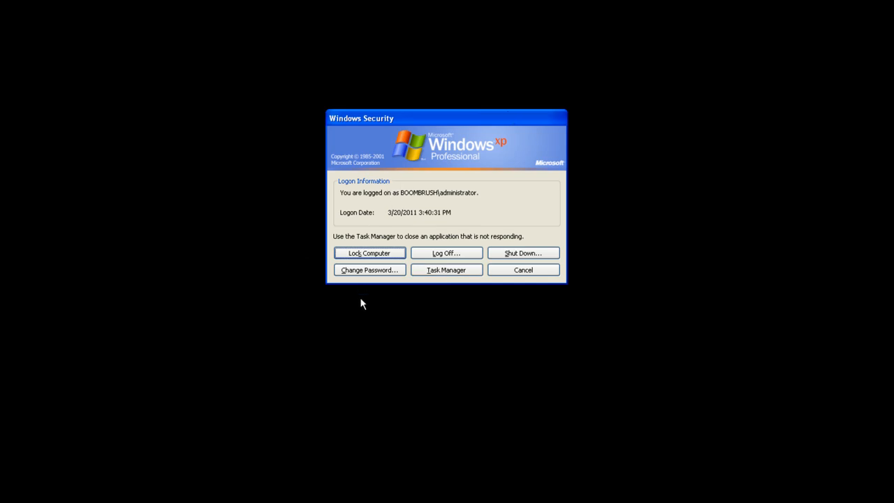
mouse_move(441, 187)
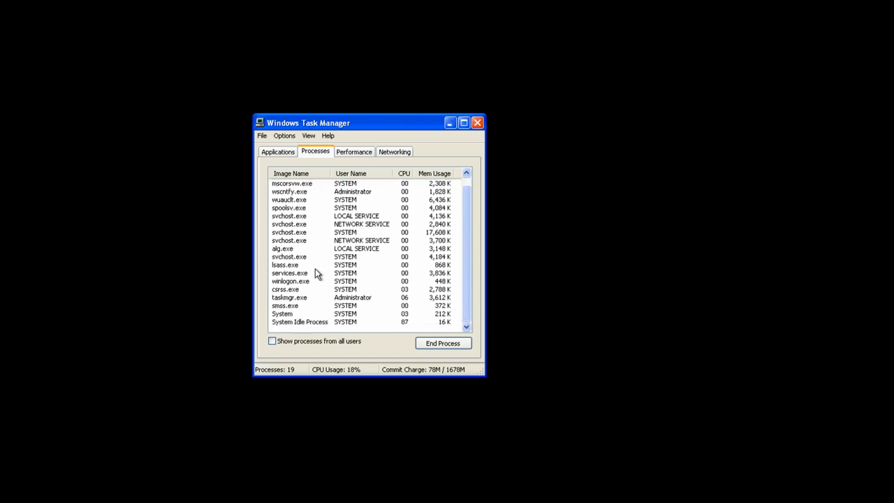
From the Applications list, run 'explorer' as a new task to restore the desktop shell
left_click(290, 173)
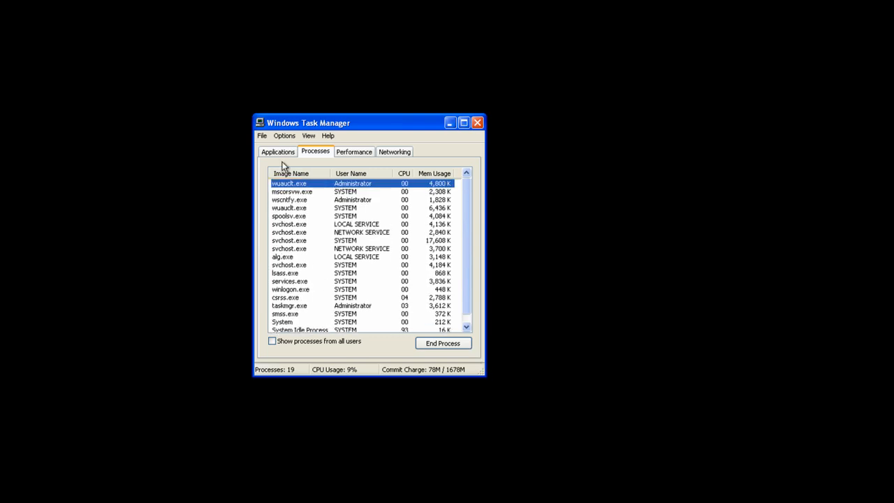
left_click(276, 151)
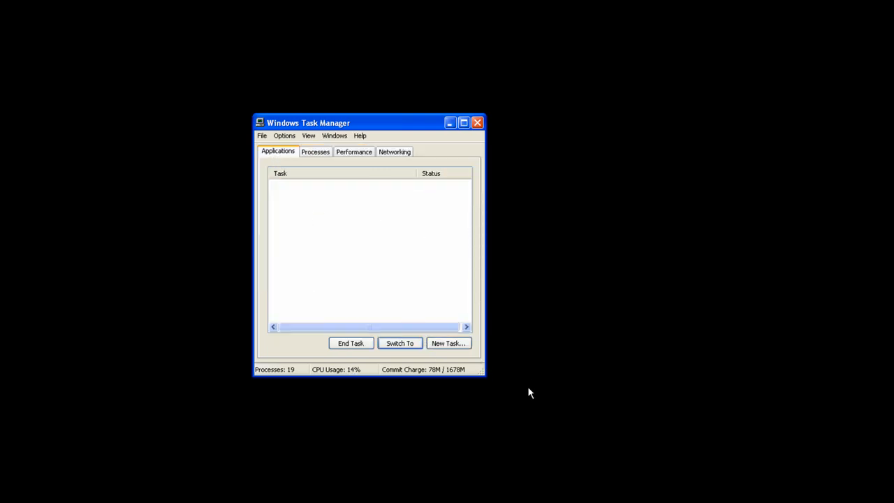
left_click(448, 343)
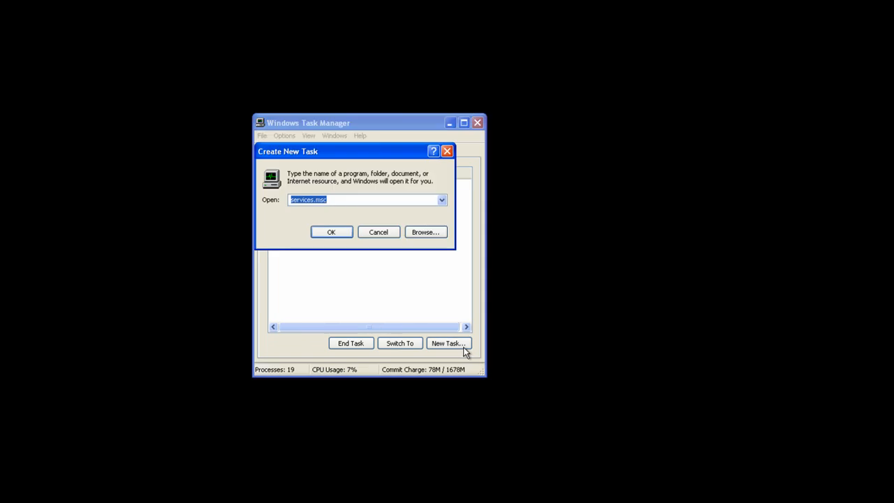
type("explor")
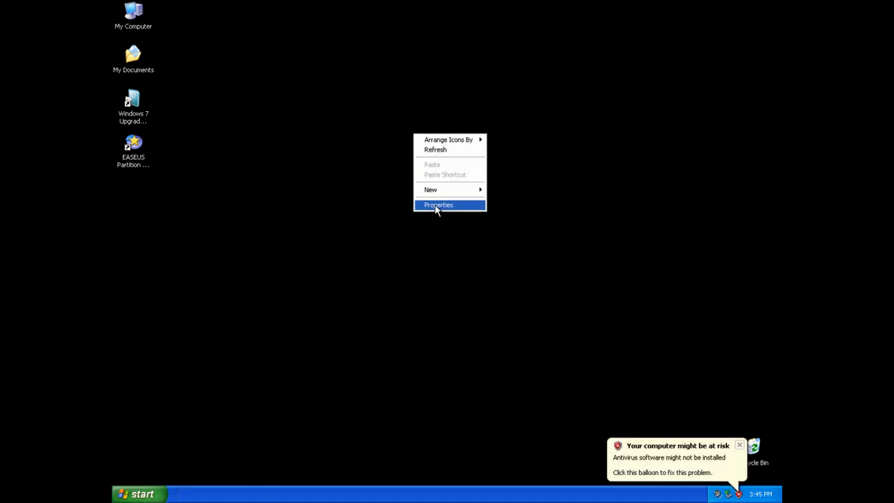
Set the desktop background to the Autumn picture and apply it
left_click(439, 204)
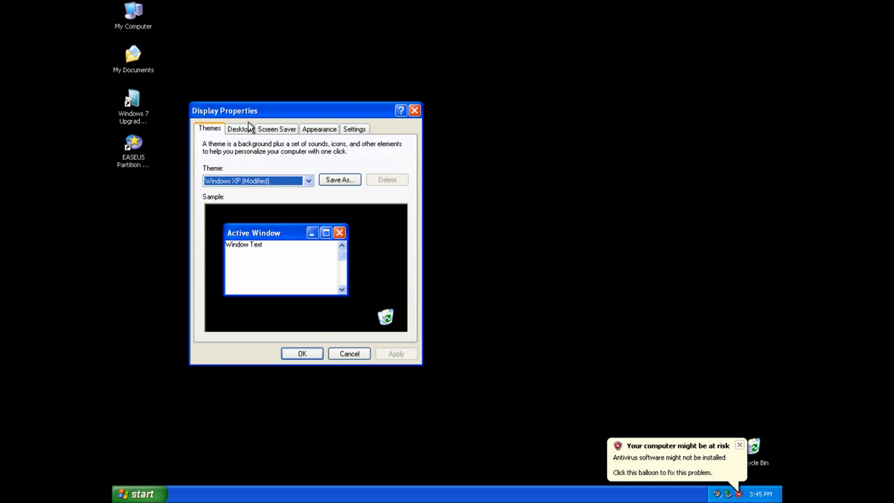
left_click(239, 129)
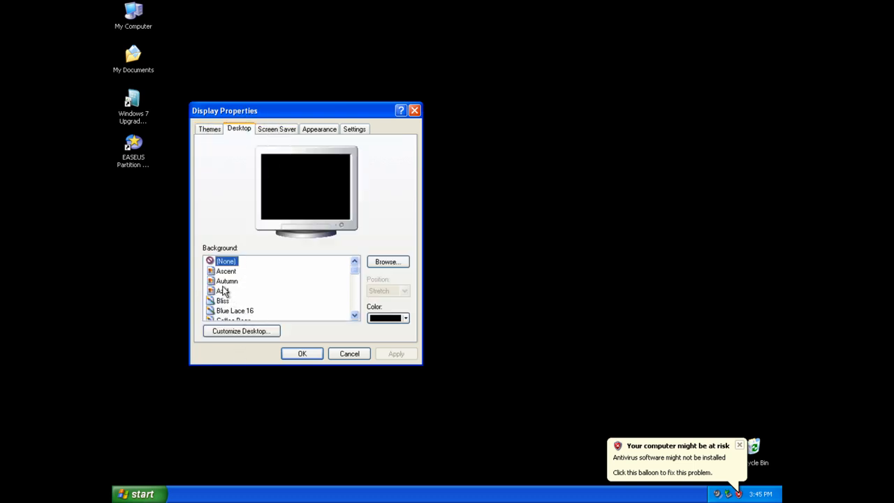
left_click(226, 279)
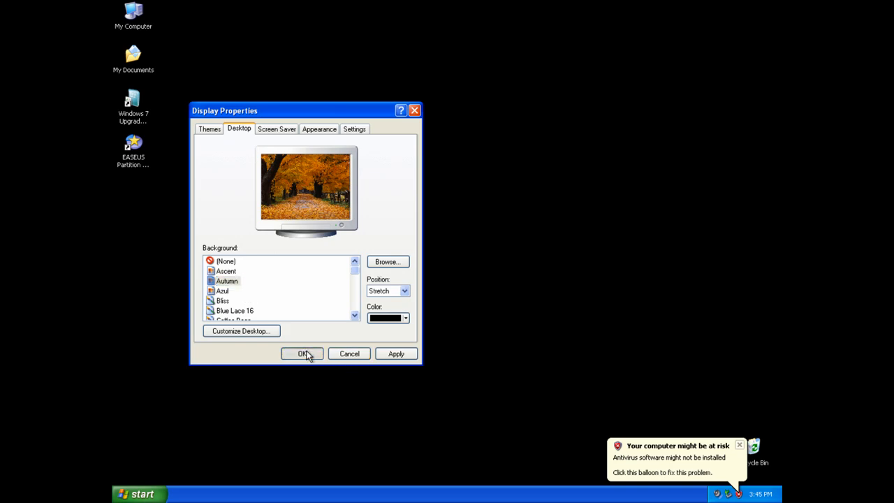
left_click(302, 353)
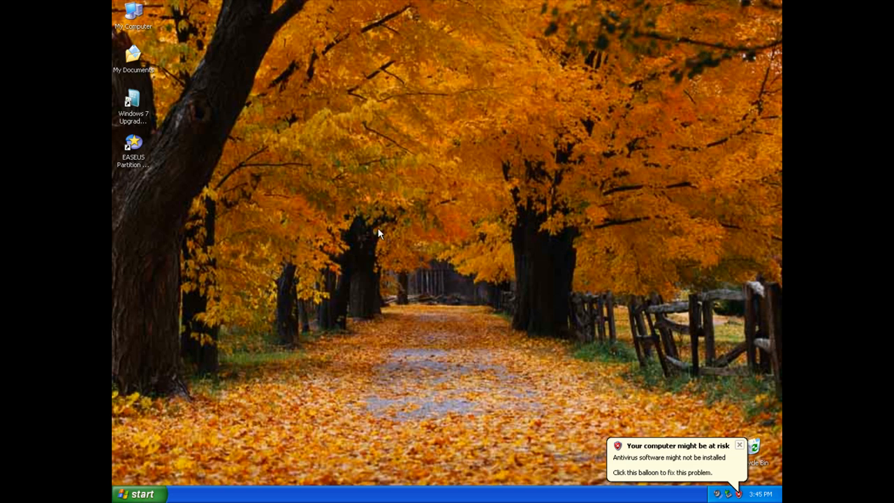
mouse_move(309, 202)
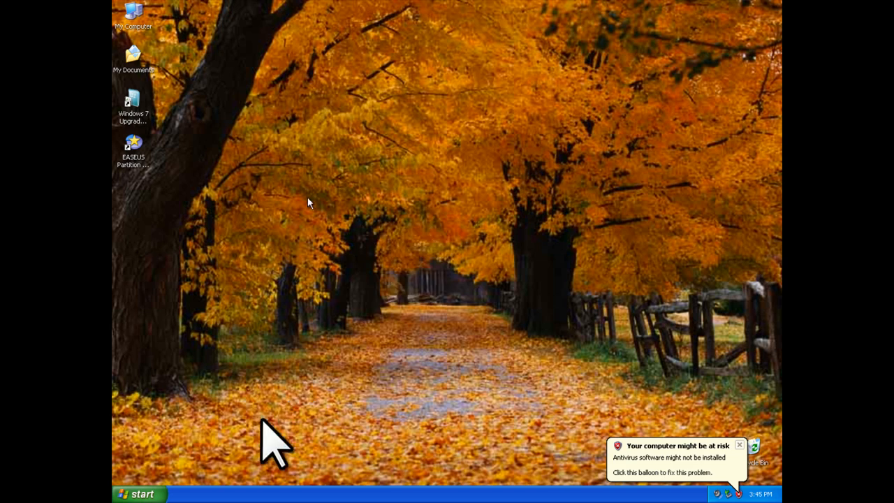
mouse_move(440, 335)
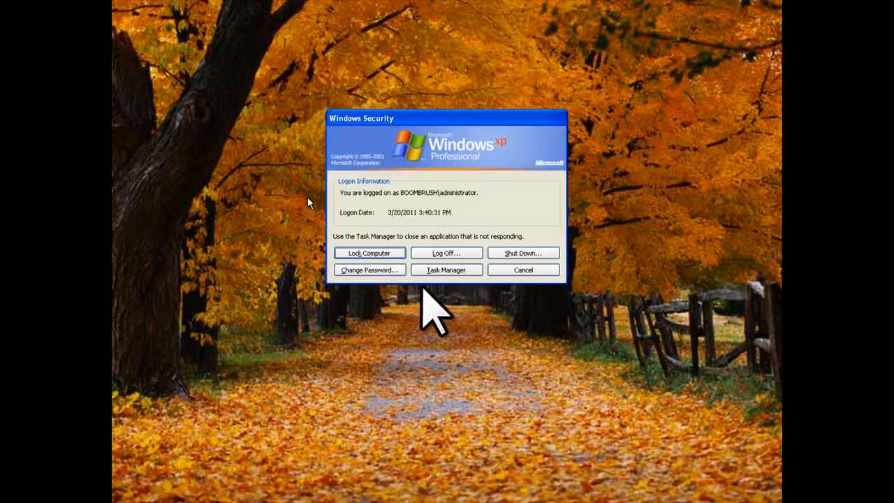
mouse_move(334, 230)
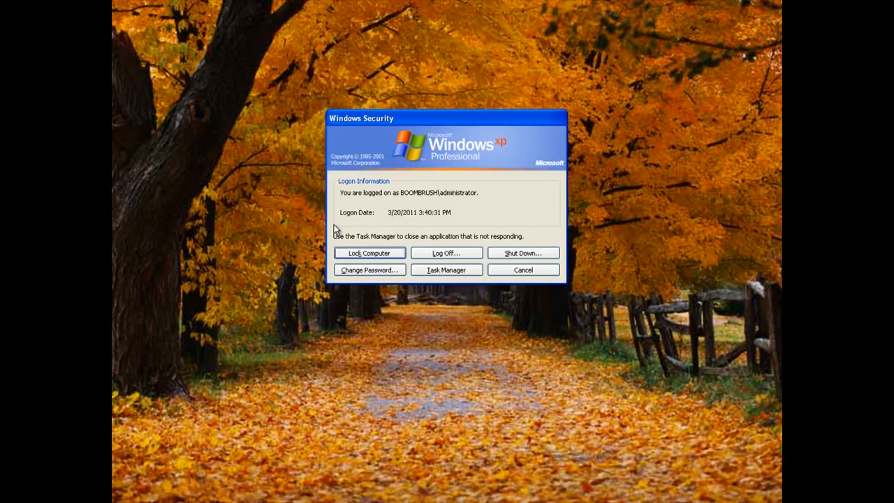
From the Processes list, end the explorer.exe process and confirm with Yes
left_click(446, 269)
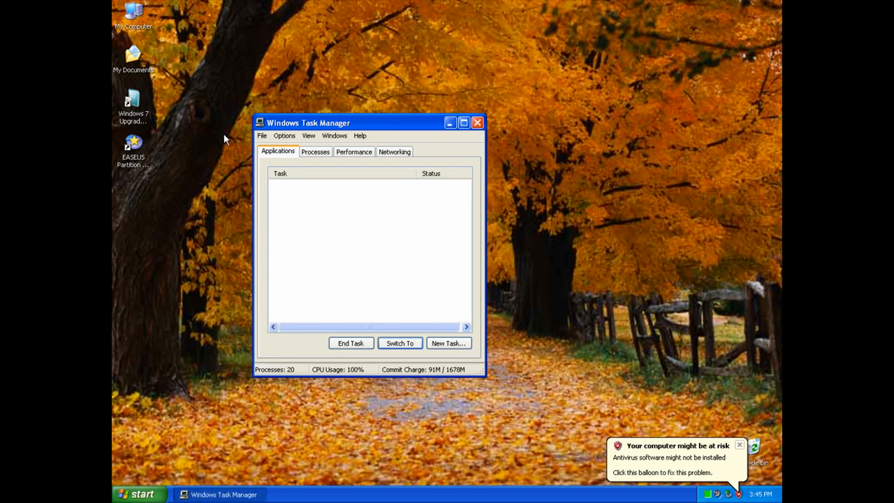
left_click(316, 150)
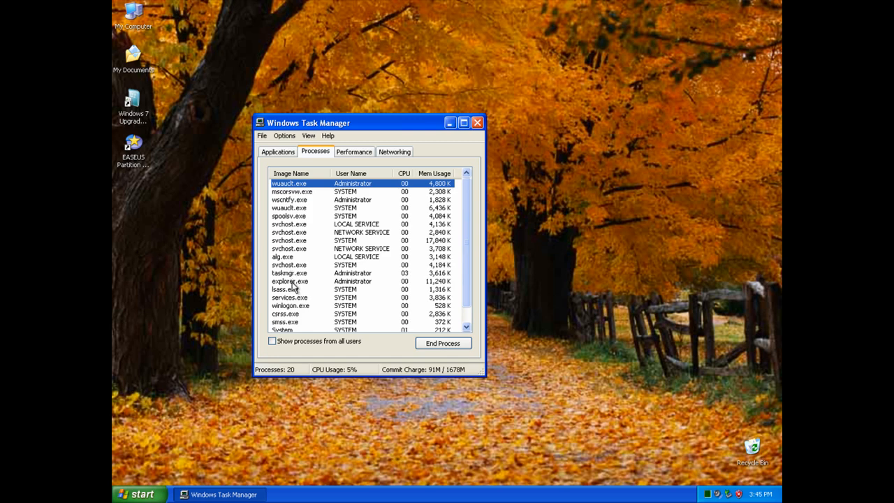
left_click(443, 344)
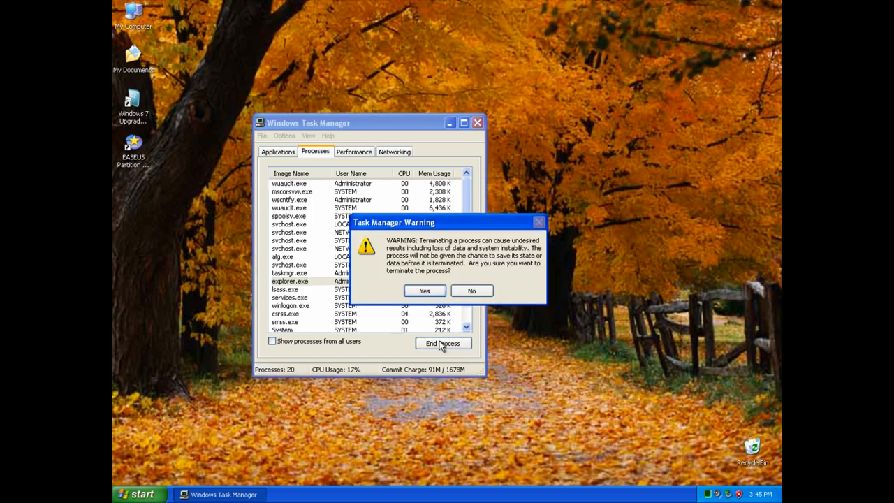
left_click(424, 291)
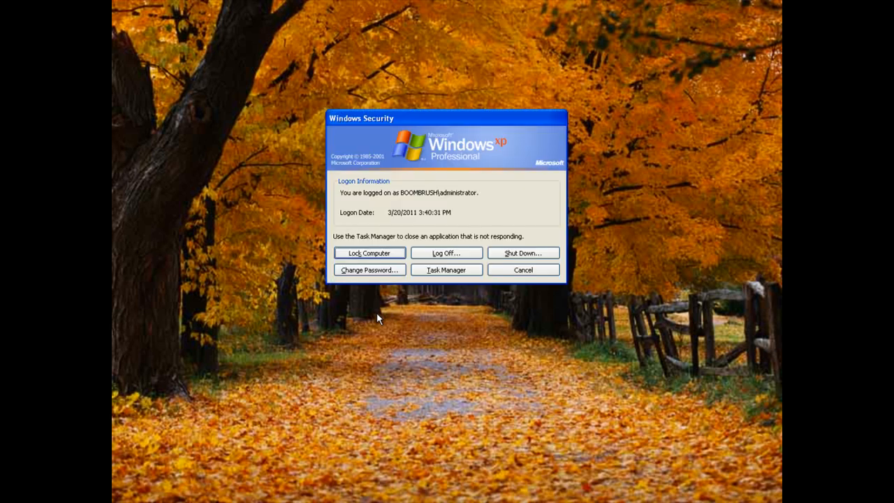
Relaunch explorer.exe as a new task from Task Manager to restore the taskbar and icons
left_click(445, 269)
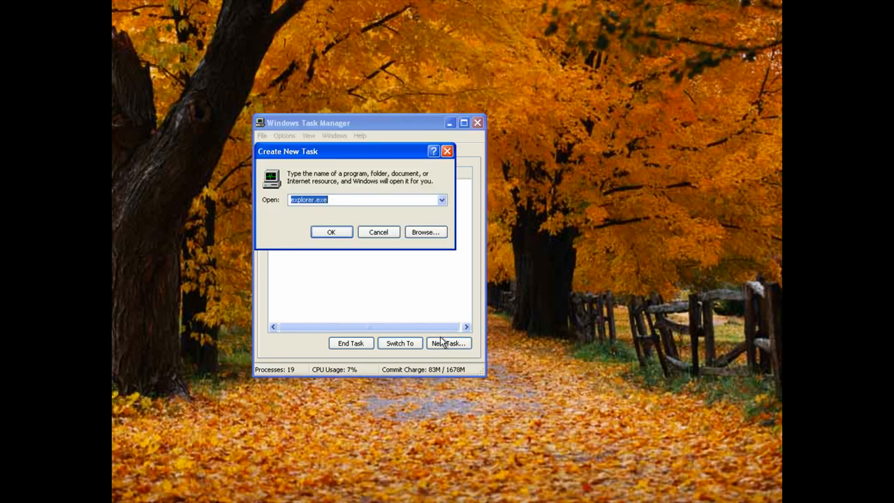
left_click(331, 232)
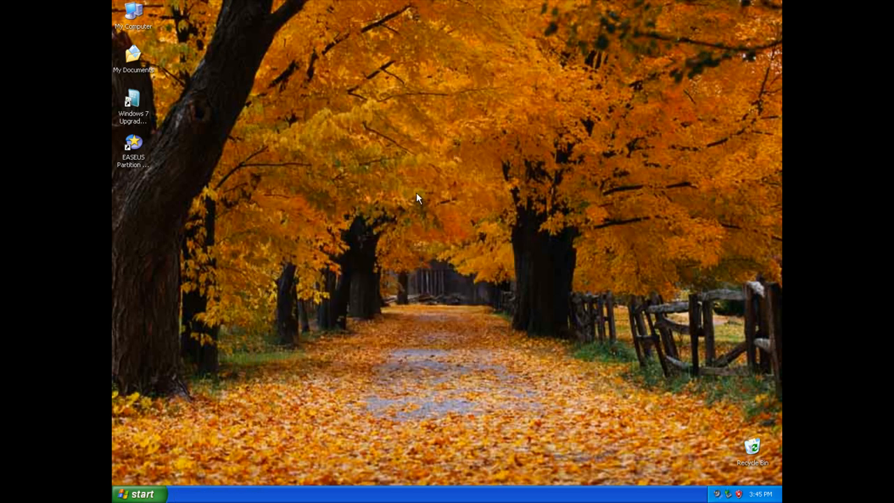
mouse_move(274, 262)
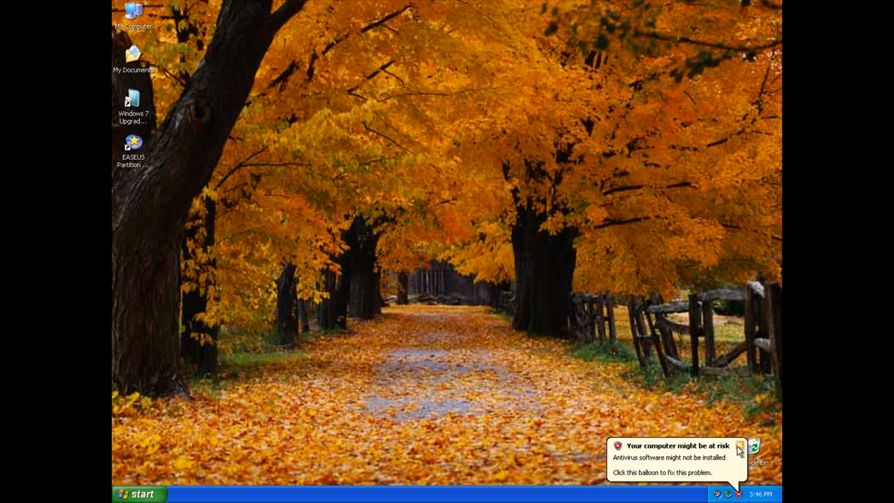
Dismiss the antivirus warning and open the C:\WINDOWS folder from the Start menu
left_click(737, 446)
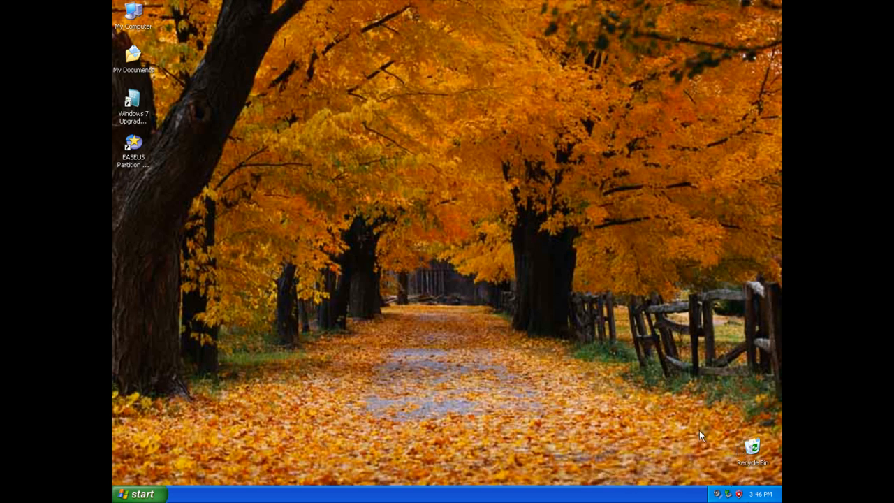
left_click(140, 494)
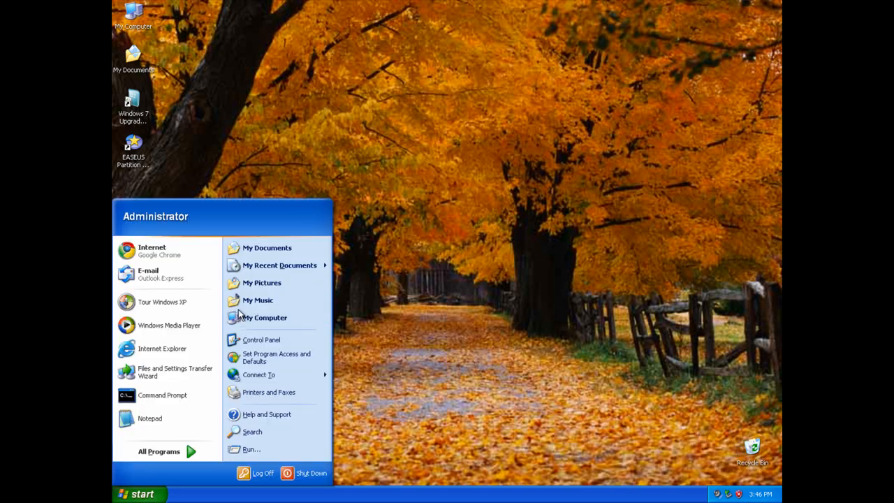
left_click(265, 317)
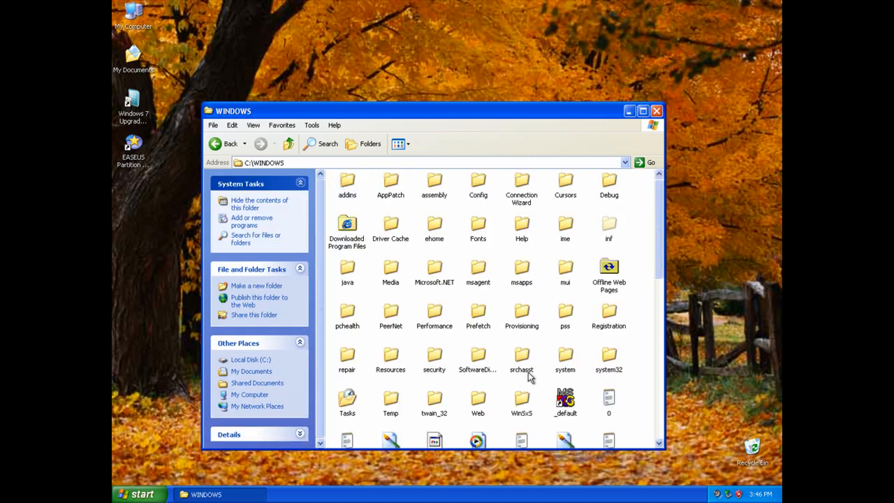
Browse into system32 and then into its oobe folder
left_click(609, 356)
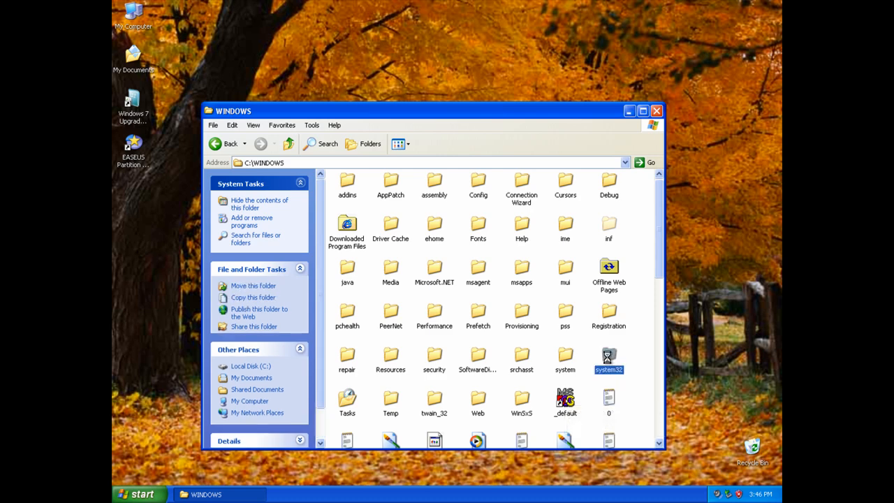
double_click(608, 357)
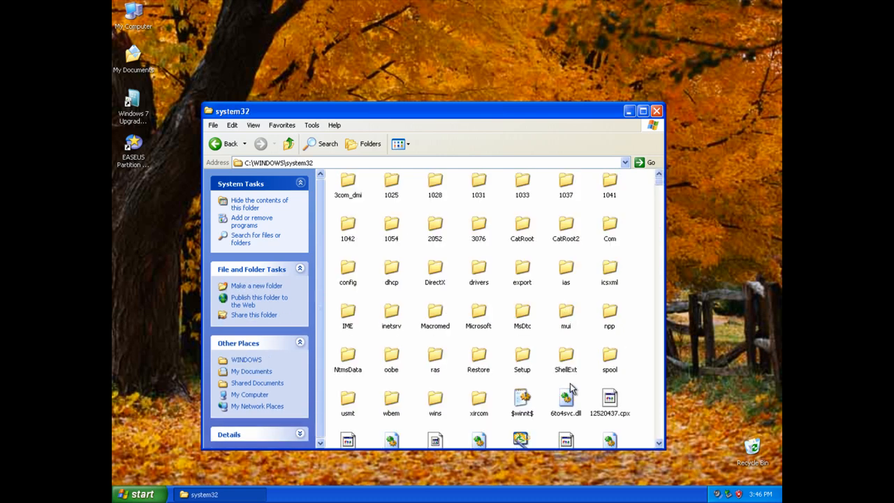
mouse_move(565, 356)
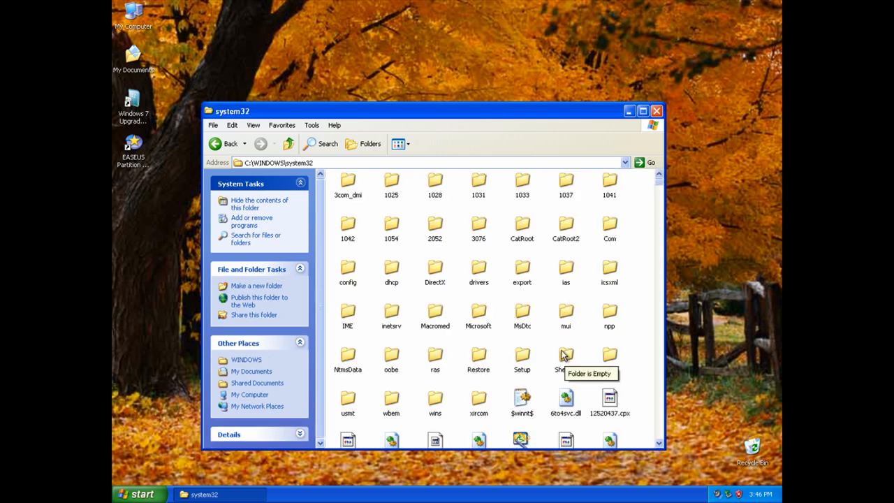
mouse_move(559, 347)
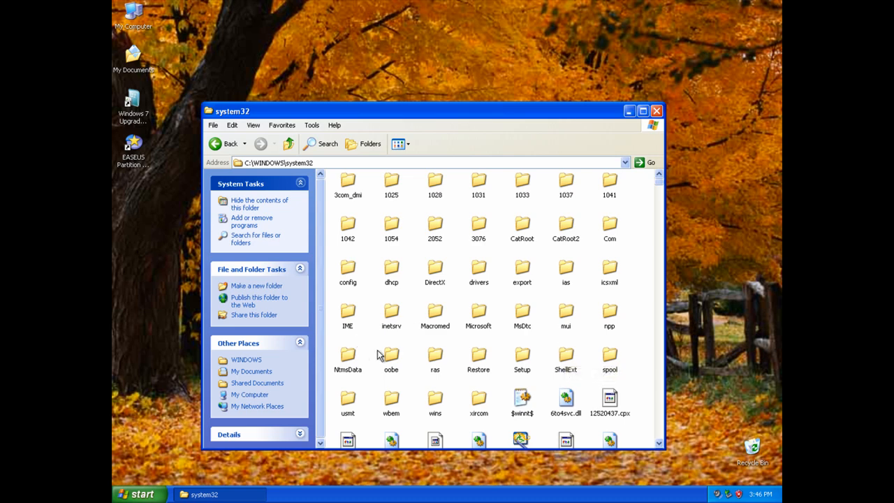
double_click(390, 355)
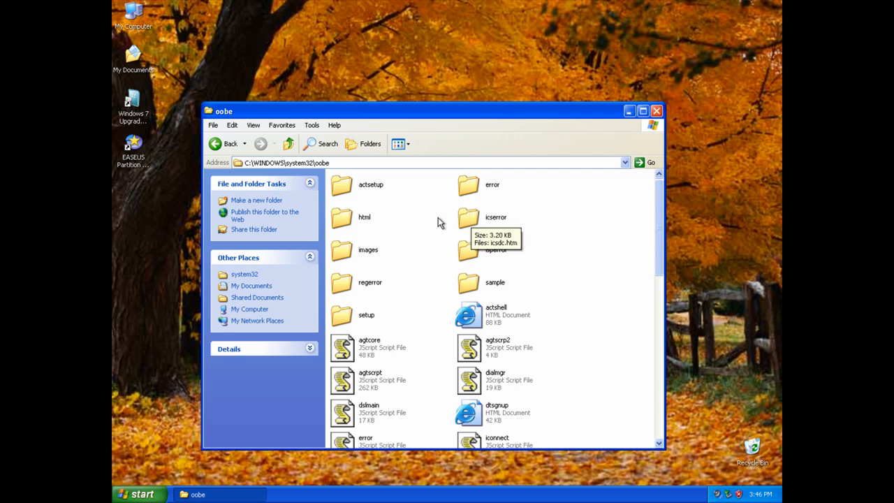
Browse the images folder in oobe, view the 'title' picture, then close the Explorer window
double_click(368, 249)
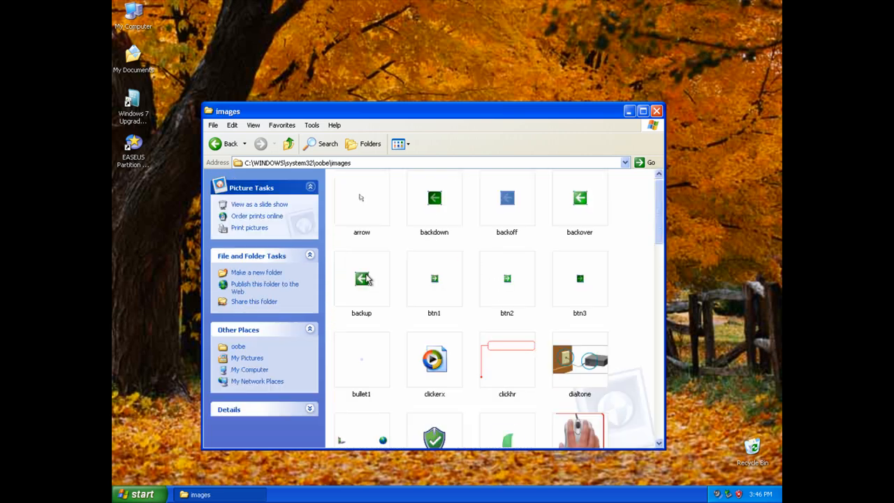
scroll("down", 3)
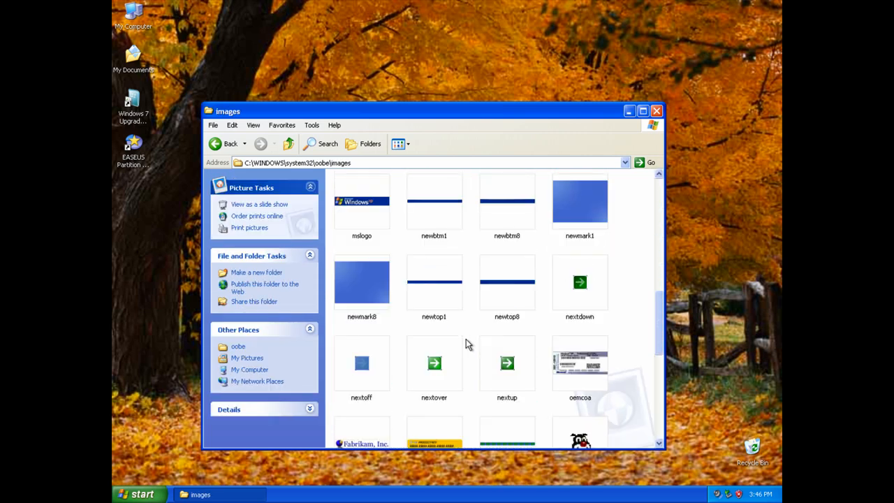
scroll("down", 3)
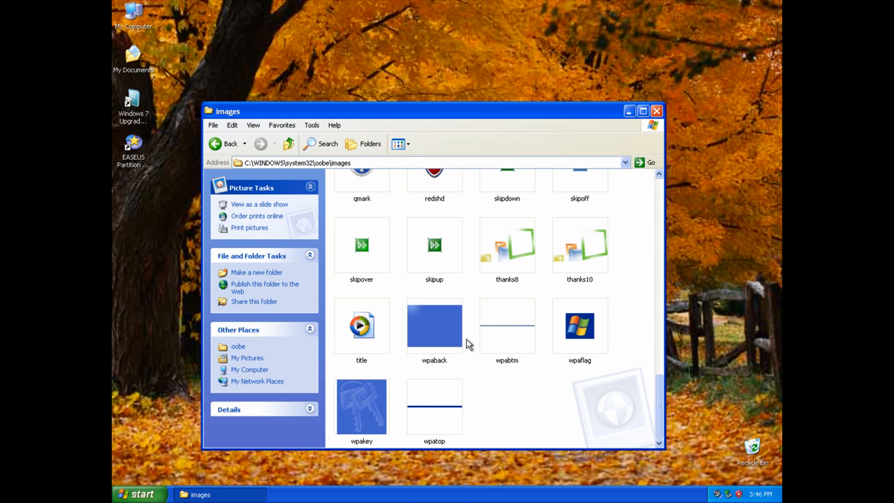
left_click(361, 323)
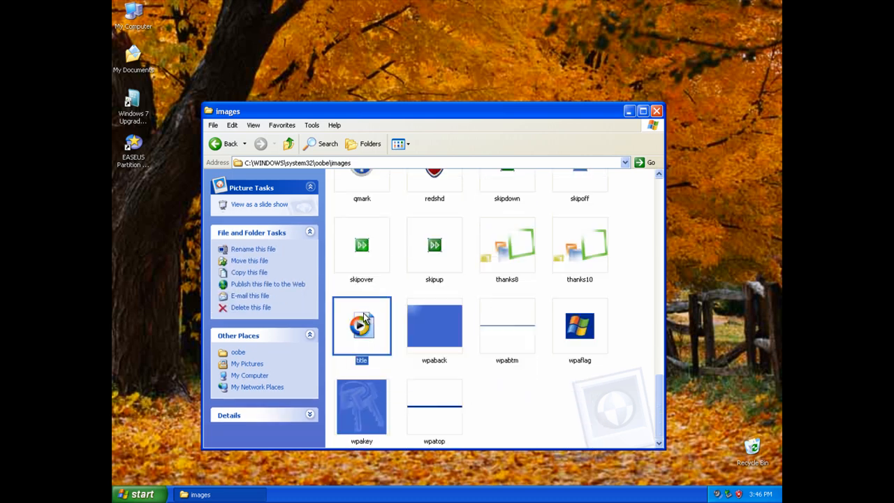
mouse_move(363, 324)
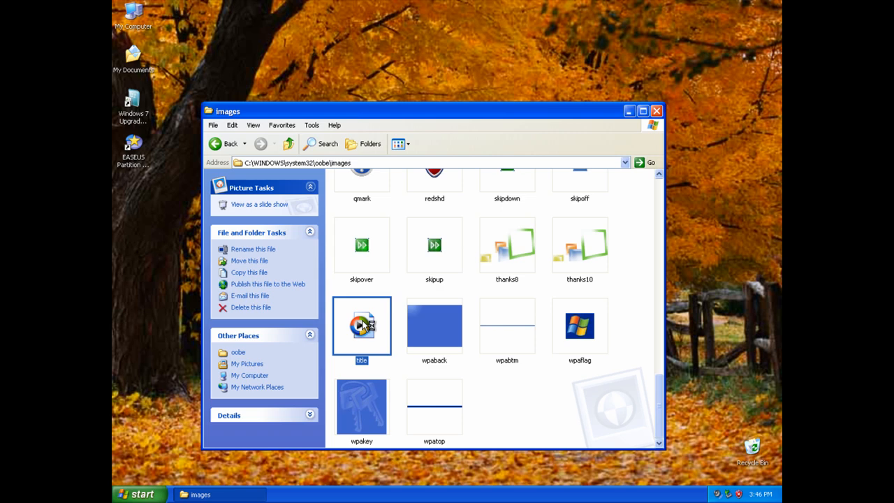
double_click(361, 327)
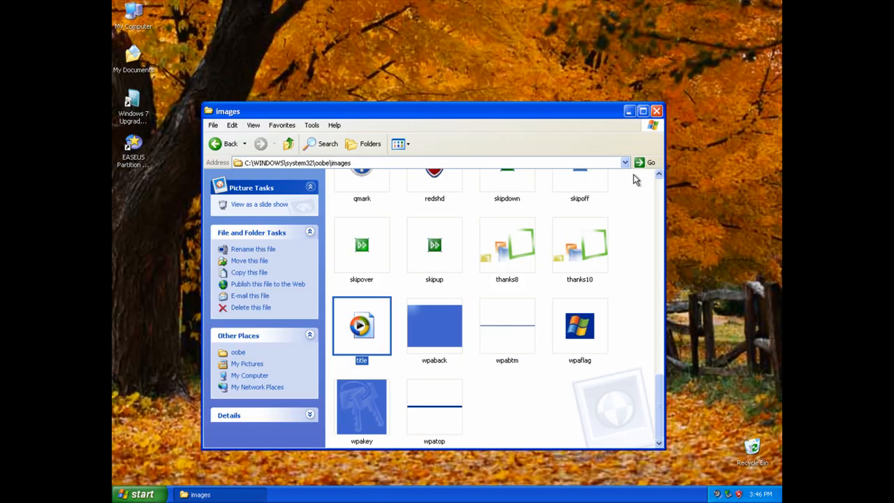
left_click(628, 110)
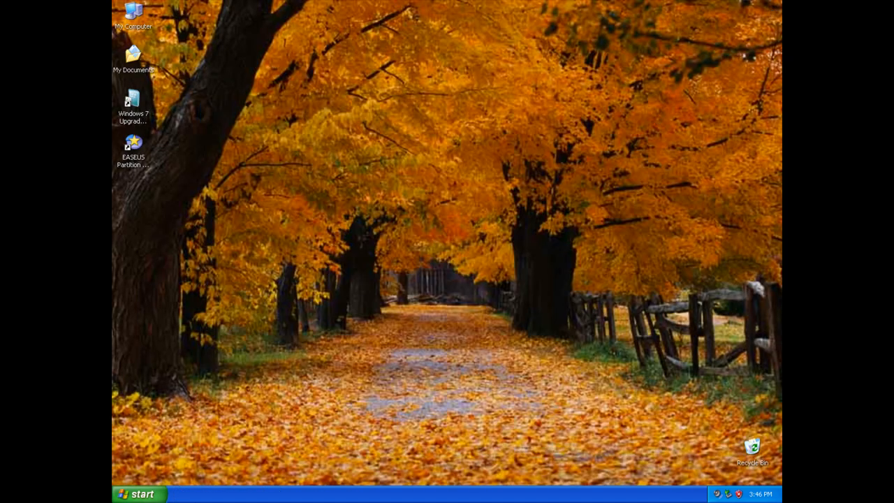